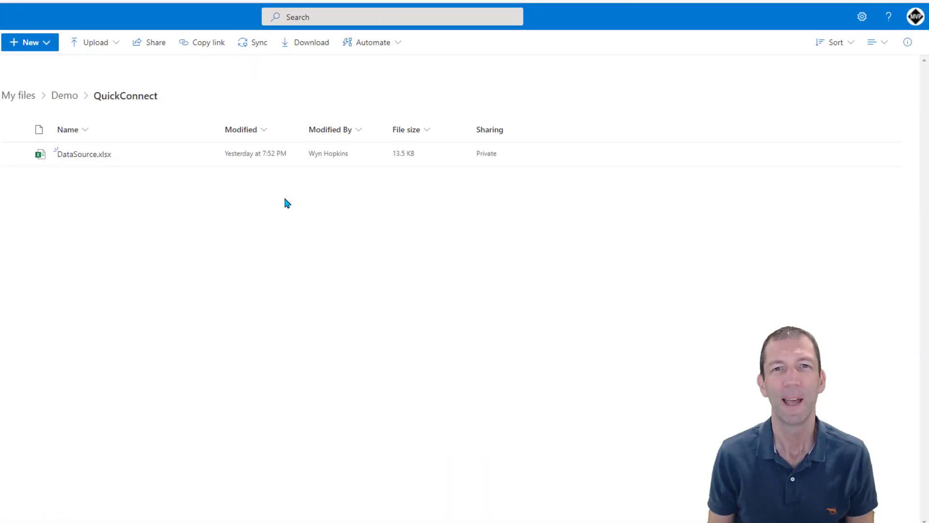
mouse_move(264, 225)
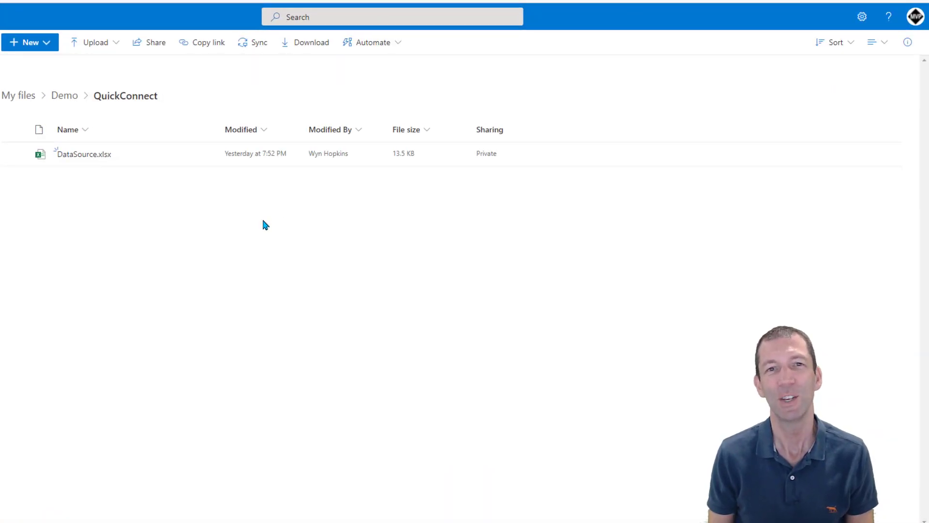
mouse_move(280, 246)
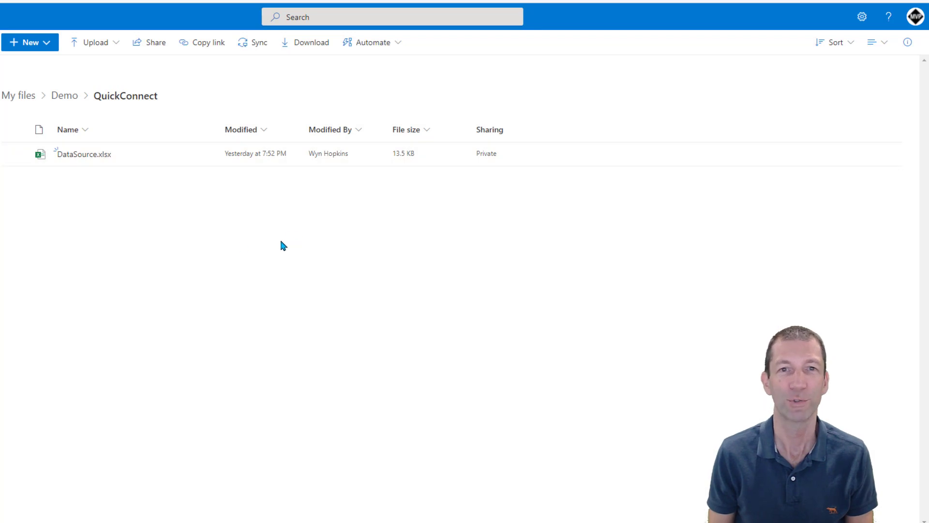
mouse_move(322, 194)
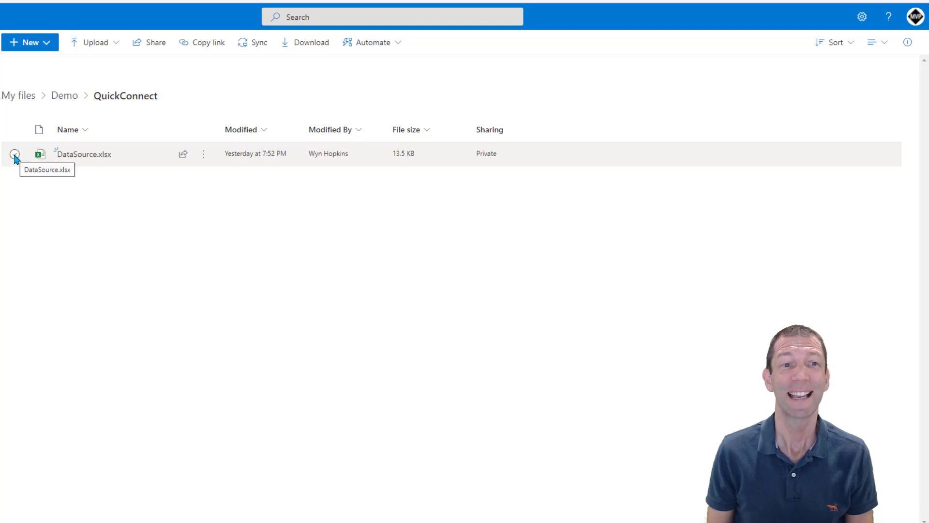
- Select DataSource.xlsx in the OneDrive QuickConnect folder
click(14, 154)
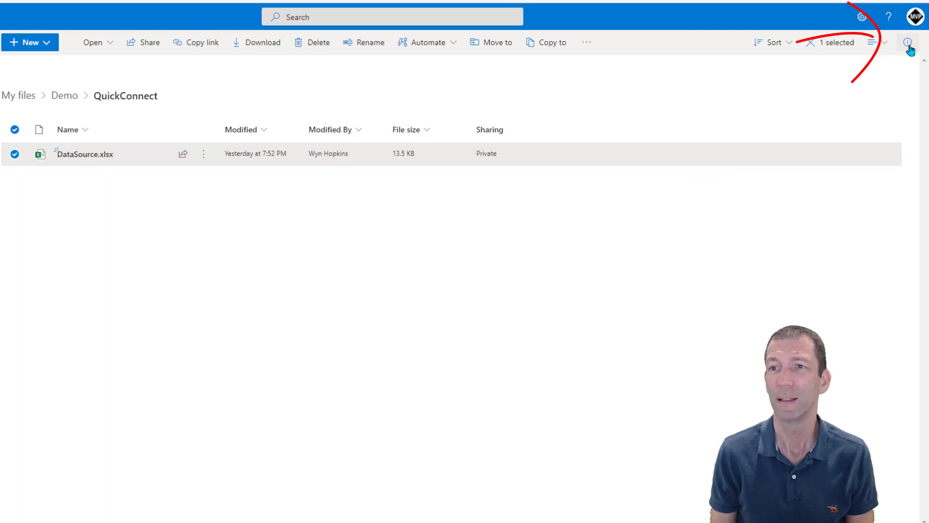
- Show the DataSource.xlsx details pane and copy its file path
click(910, 49)
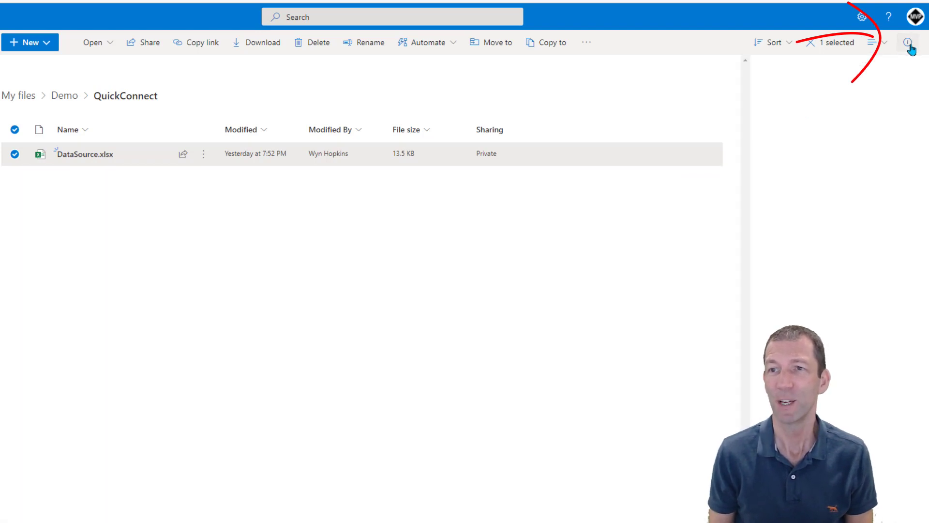
click(907, 42)
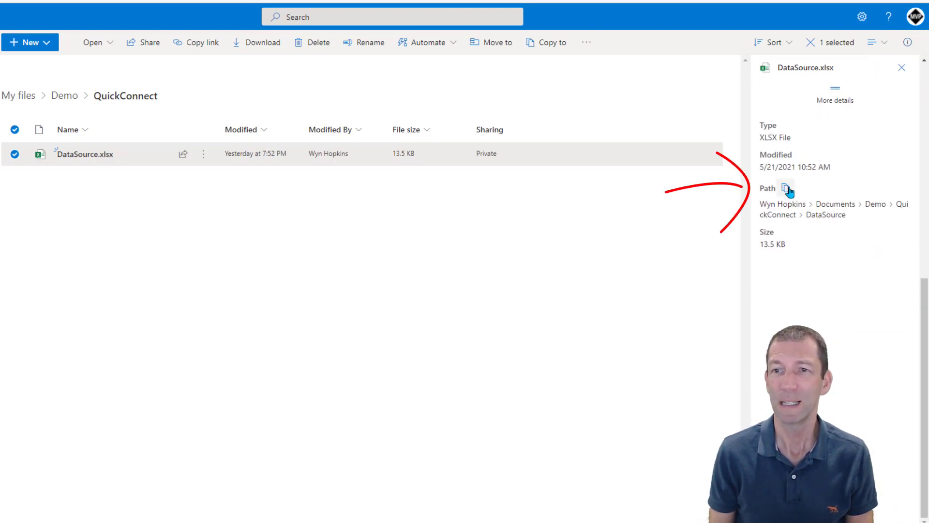
mouse_move(786, 188)
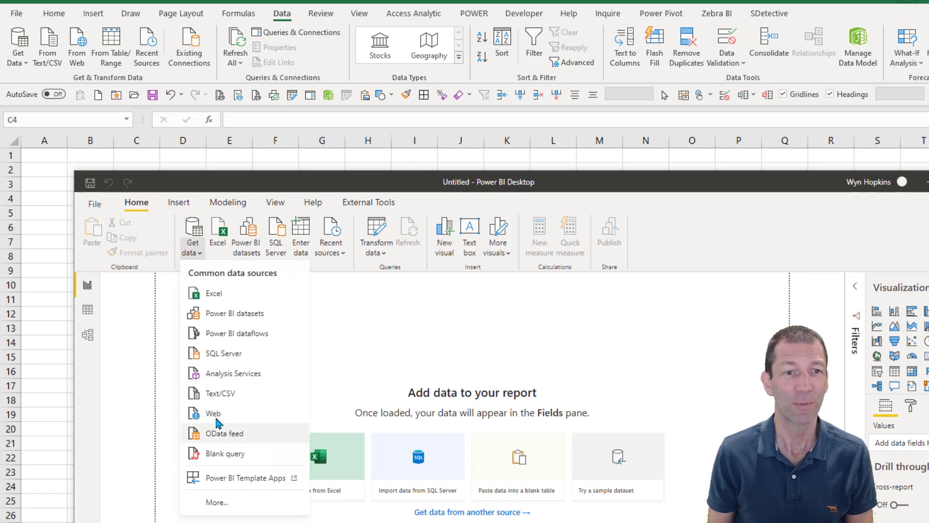
mouse_move(213, 412)
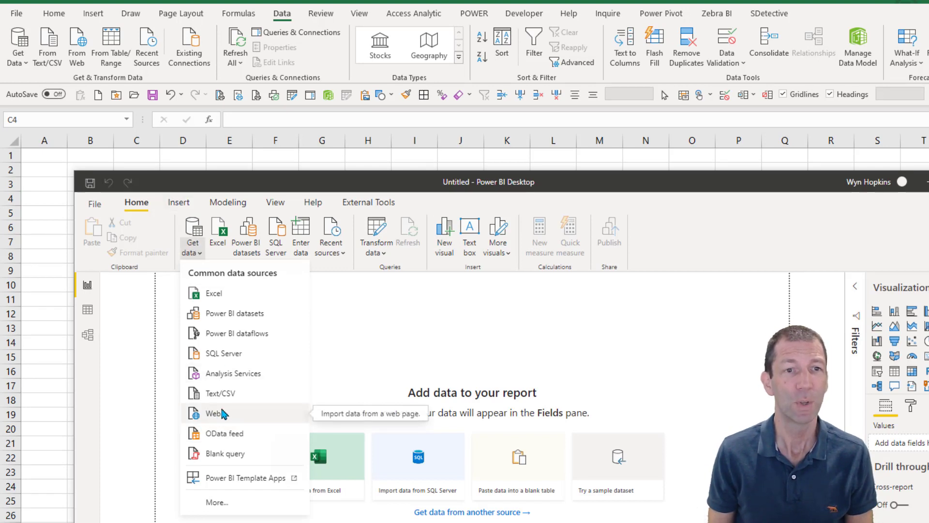
mouse_move(89, 46)
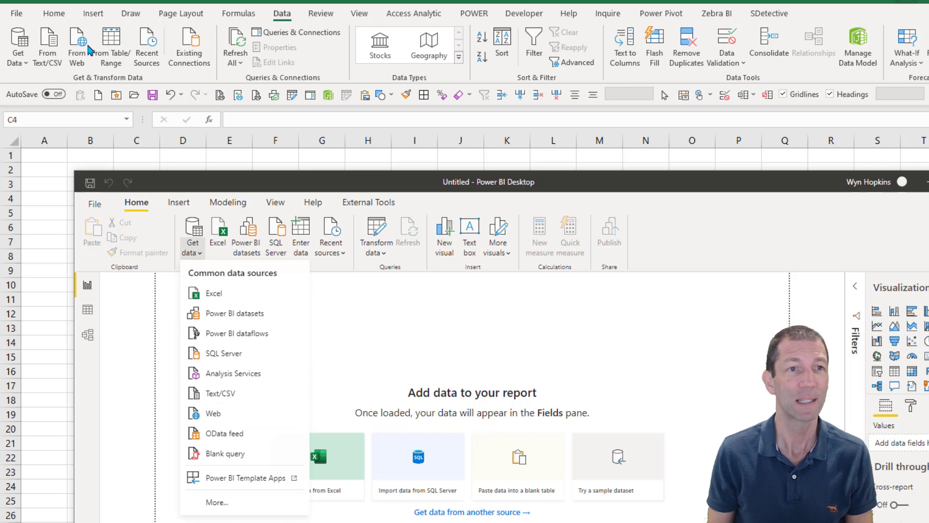
mouse_move(82, 55)
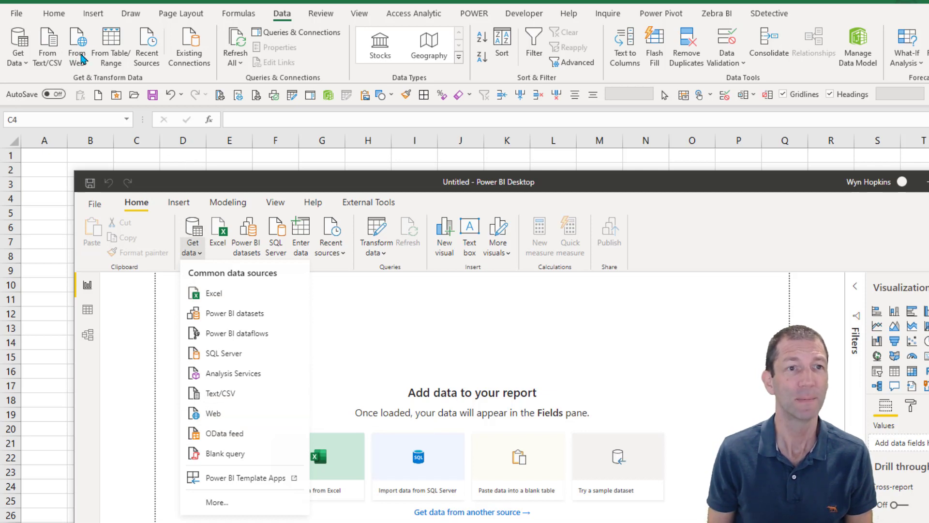
mouse_move(81, 71)
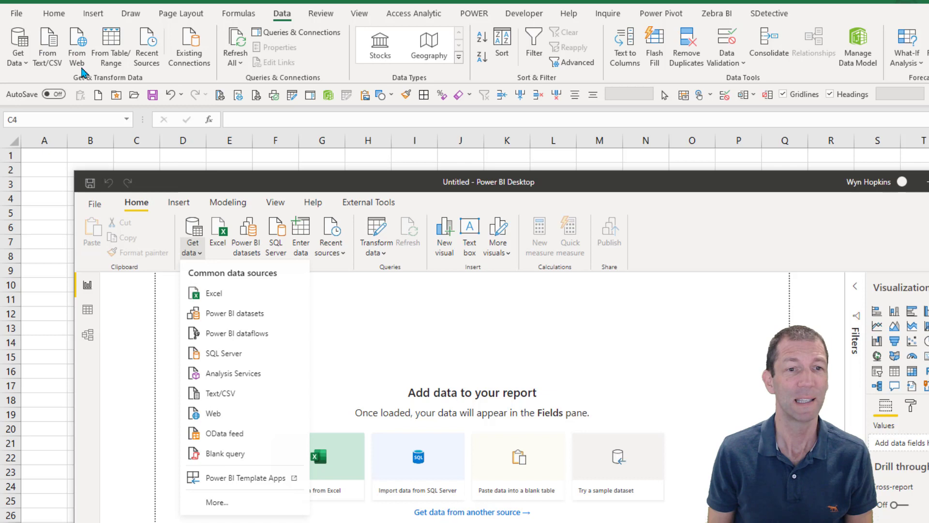
mouse_move(76, 45)
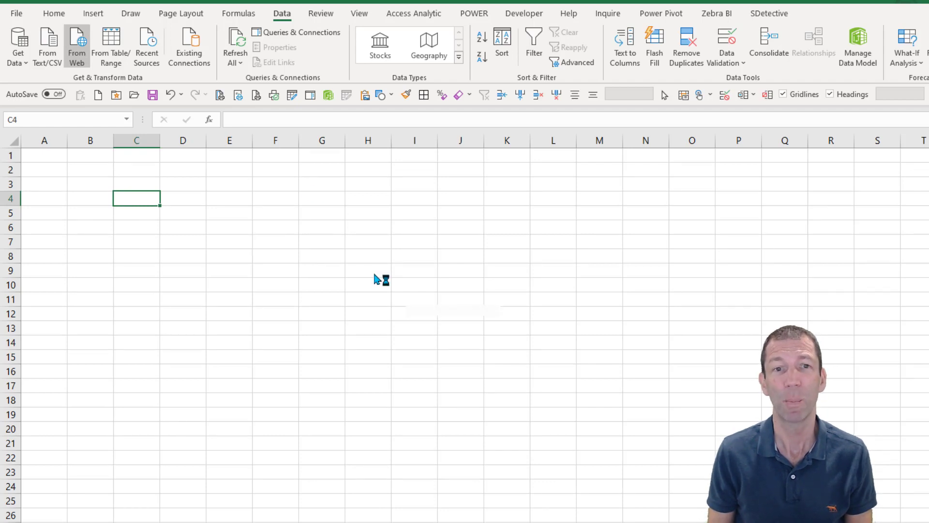
- Import the DataSource.xlsx URL From Web, signing in with an organizational account
click(77, 45)
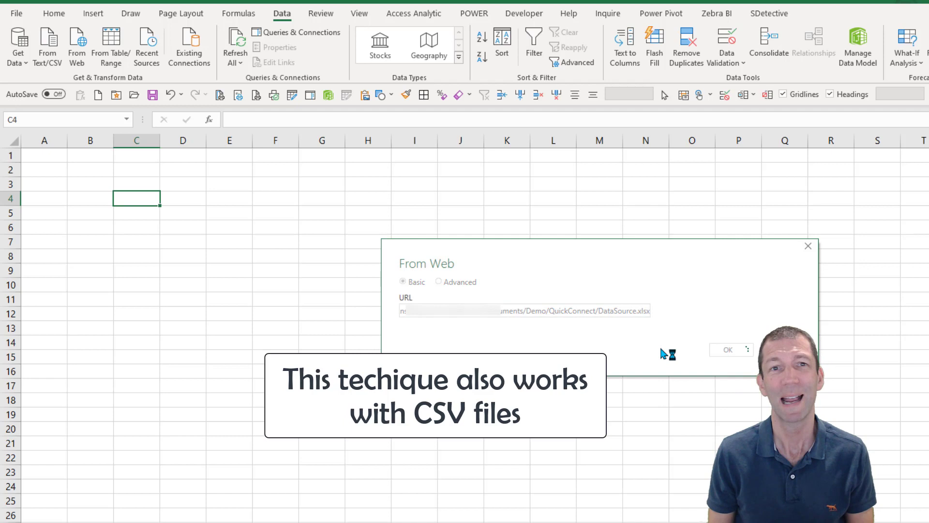
click(727, 349)
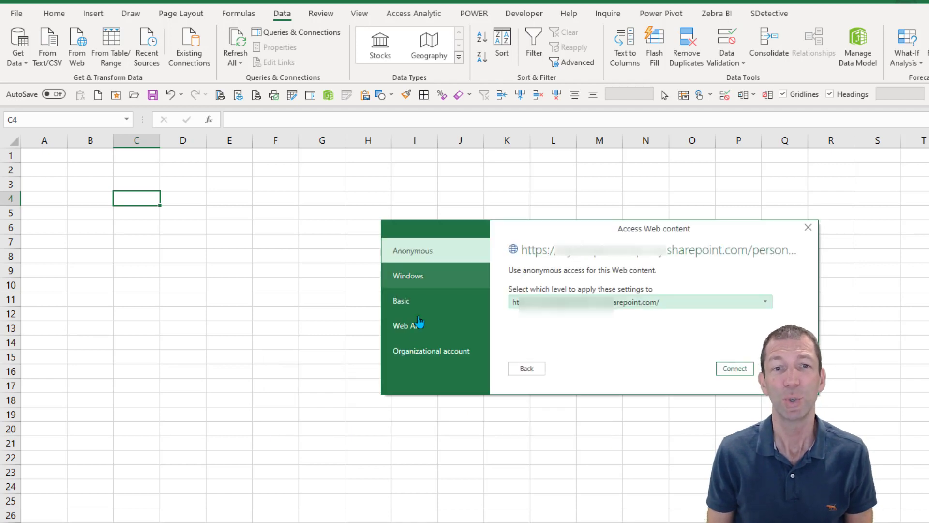
mouse_move(575, 354)
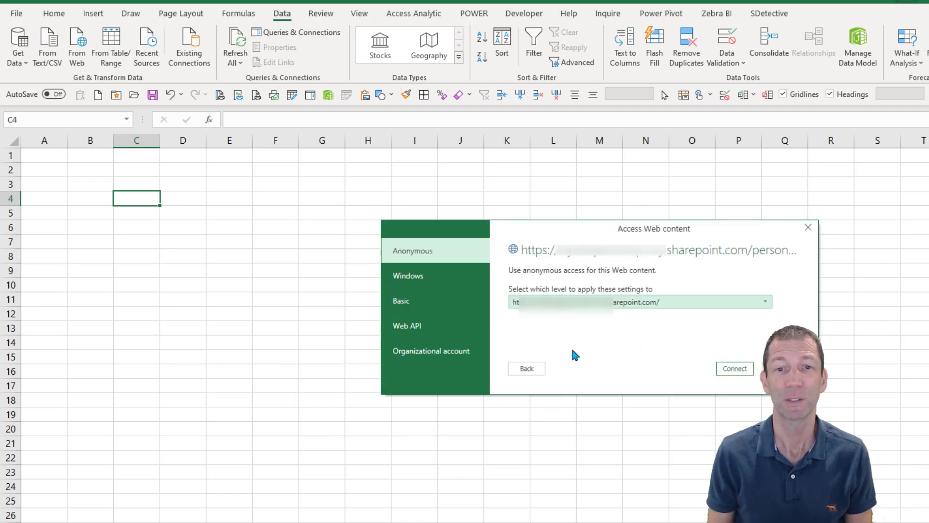
click(431, 350)
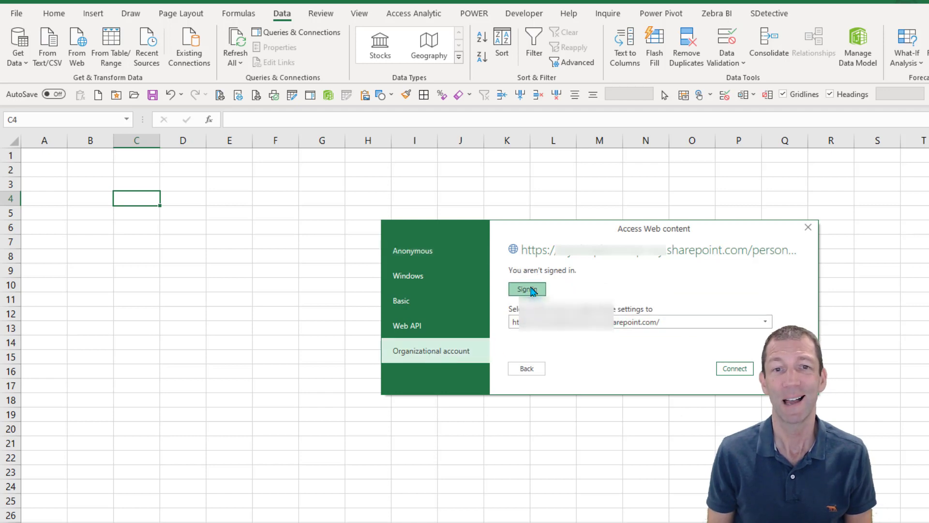
click(526, 289)
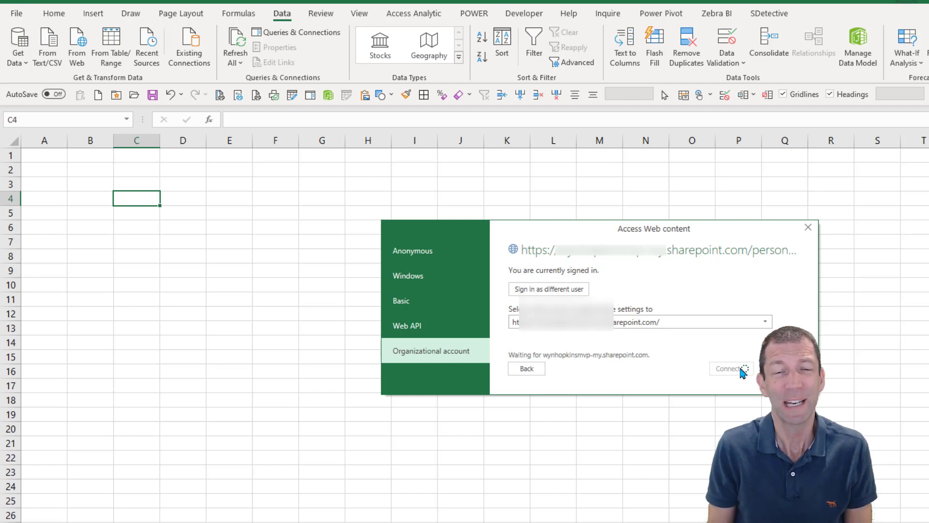
- Connect to the online workbook and wait for the Navigator to load
click(728, 368)
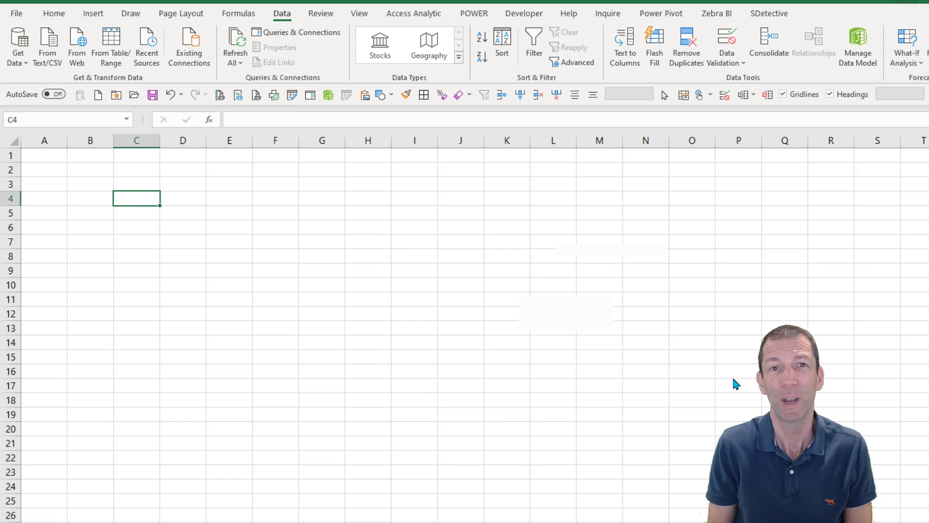
mouse_move(691, 381)
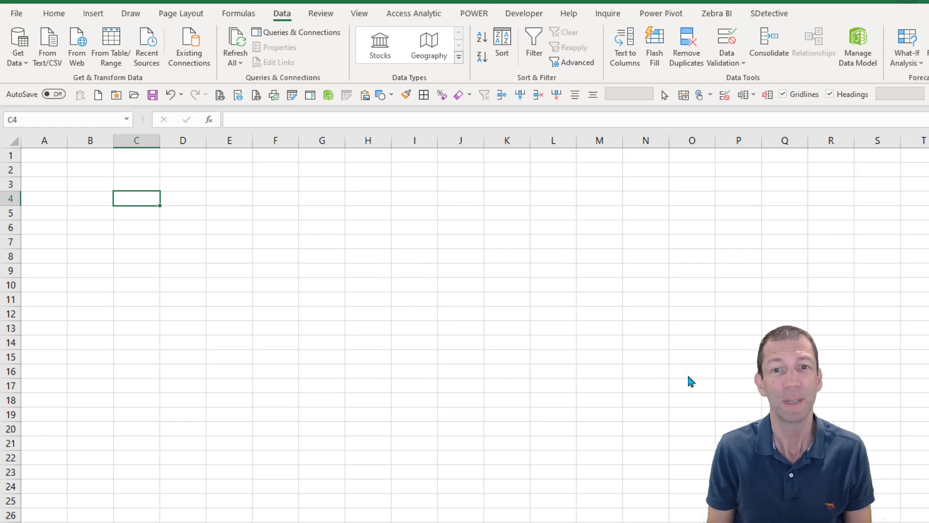
mouse_move(687, 380)
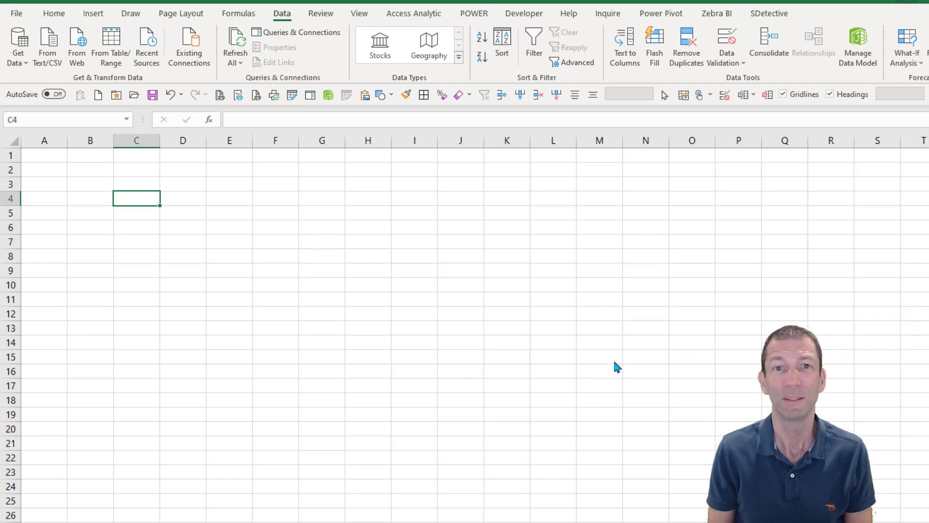
mouse_move(619, 366)
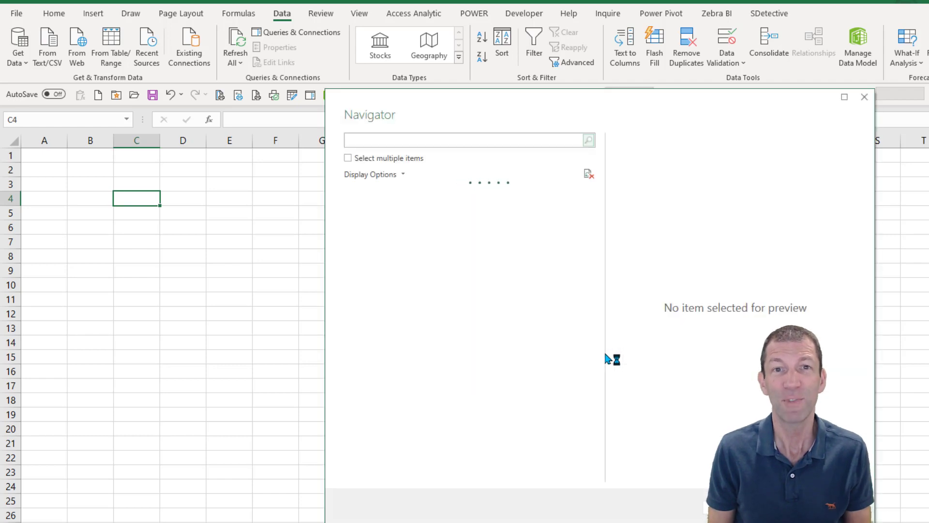
mouse_move(414, 232)
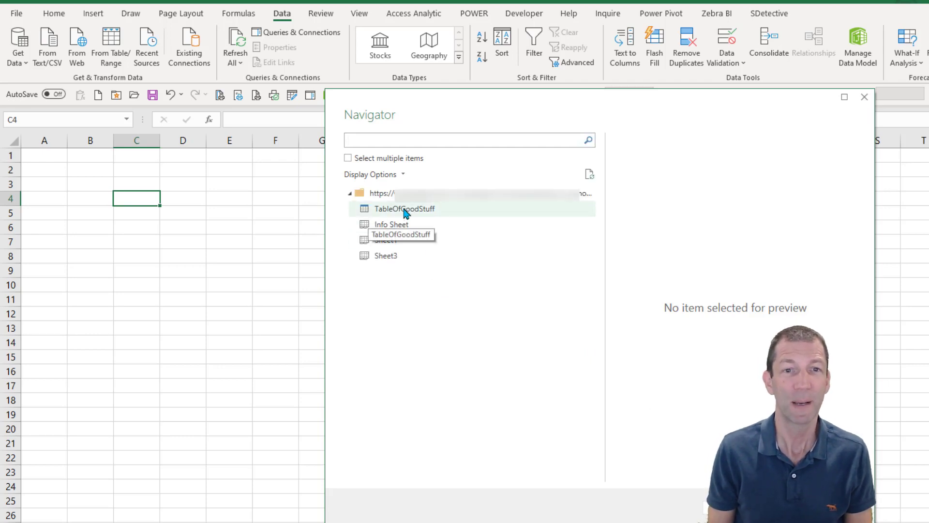
- Preview TableOfGoodStuff in the Navigator and bring up its context menu
click(404, 209)
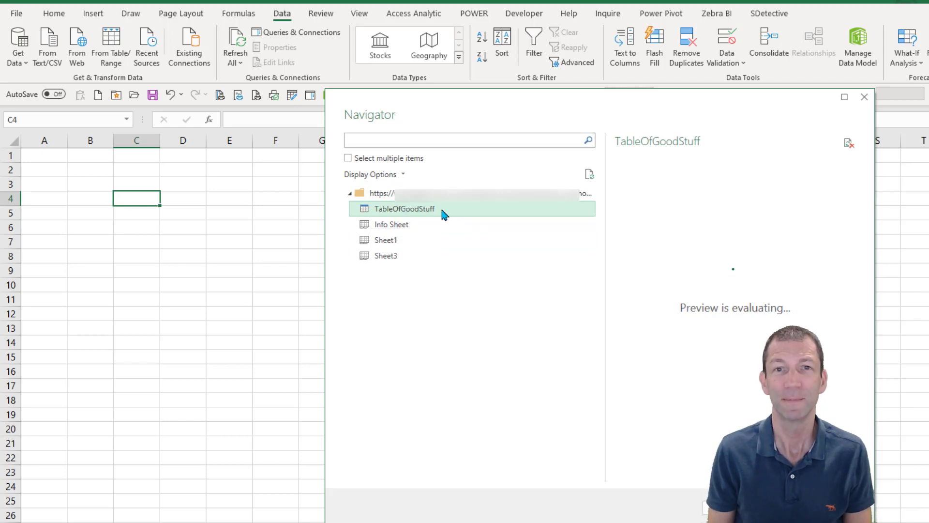
right_click(405, 208)
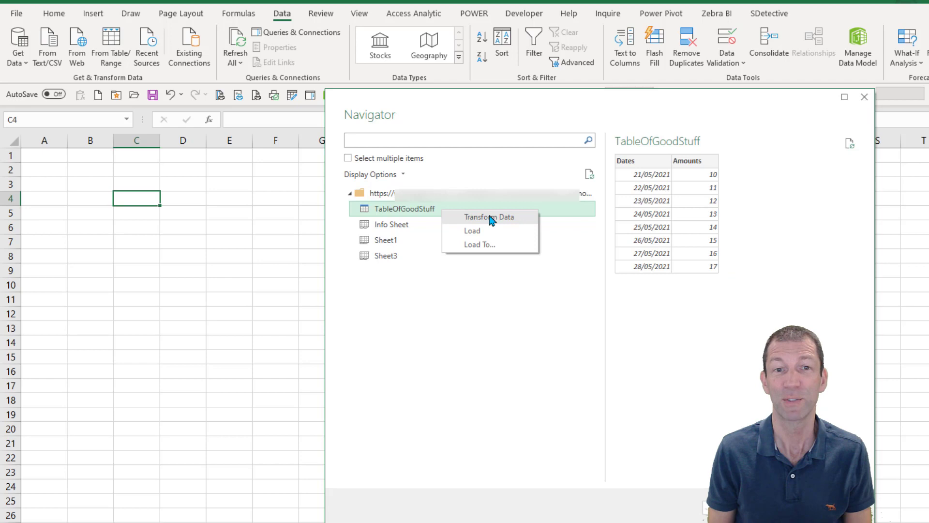
mouse_move(492, 222)
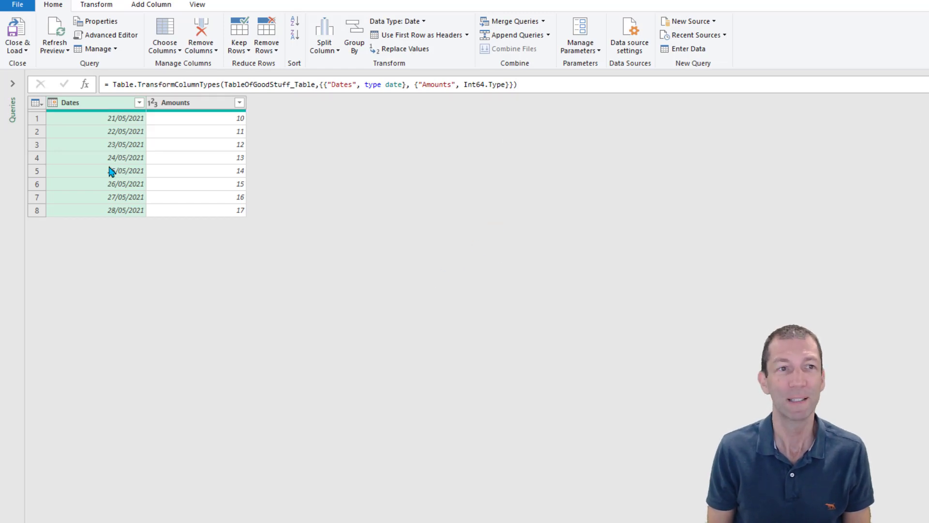
mouse_move(37, 58)
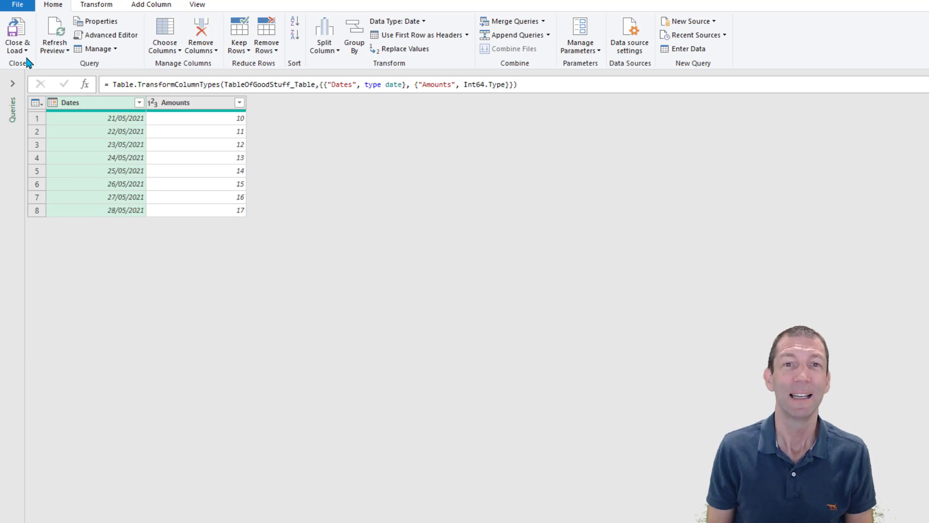
mouse_move(18, 63)
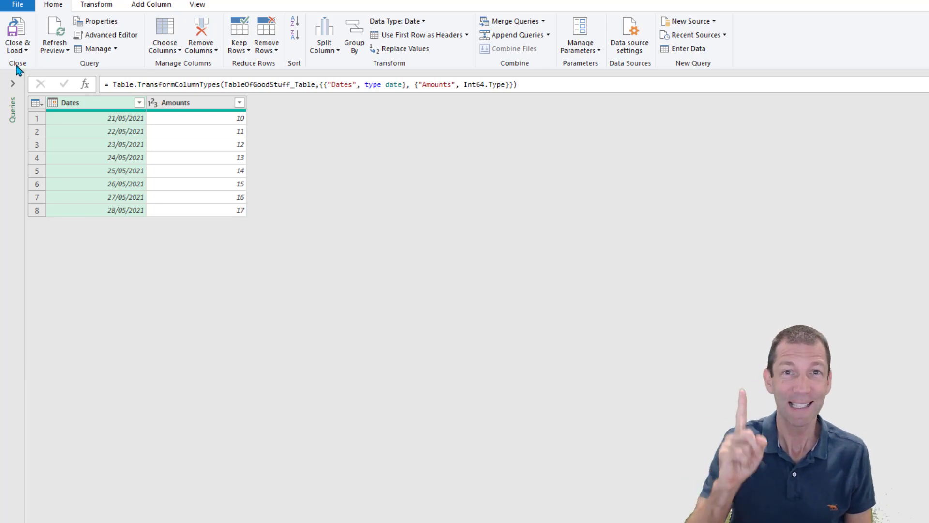